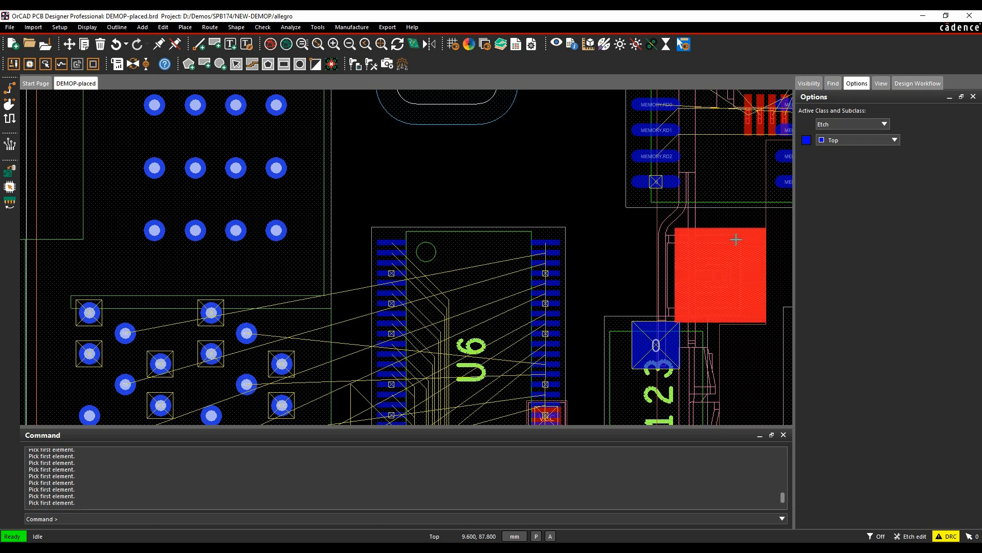
mouse_move(368, 247)
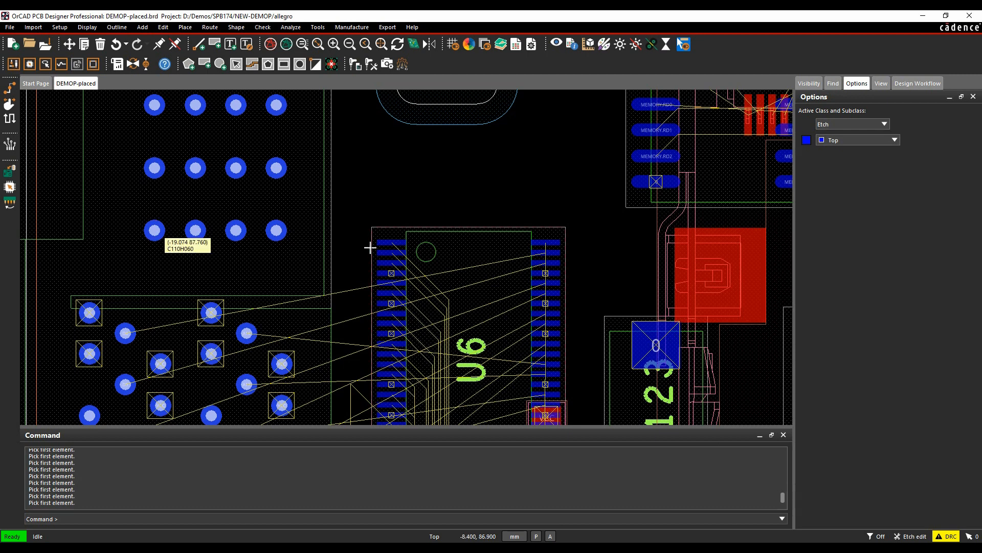
Step: Start the Add Connect command and pick the left-group pad as the D8 trace origin
click(210, 27)
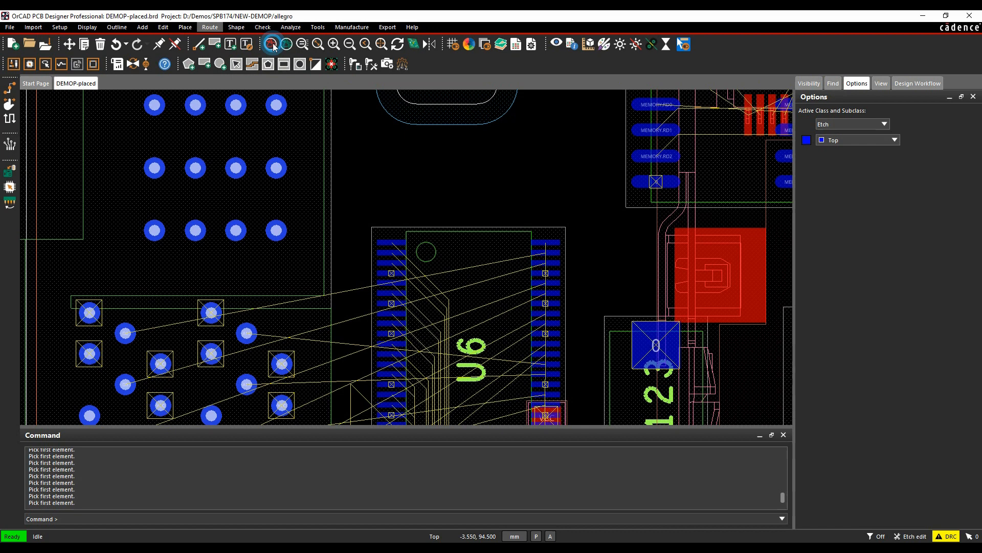
click(270, 43)
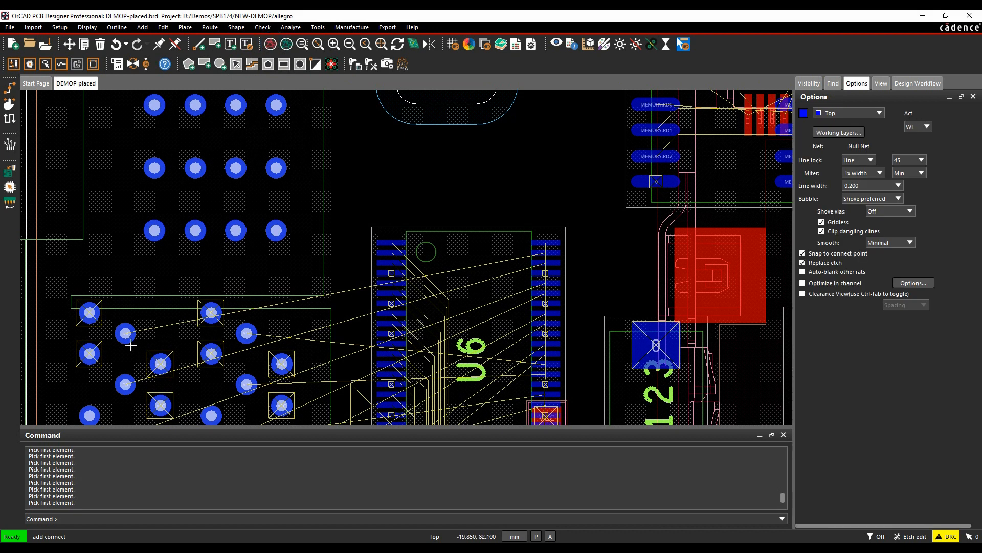
click(124, 333)
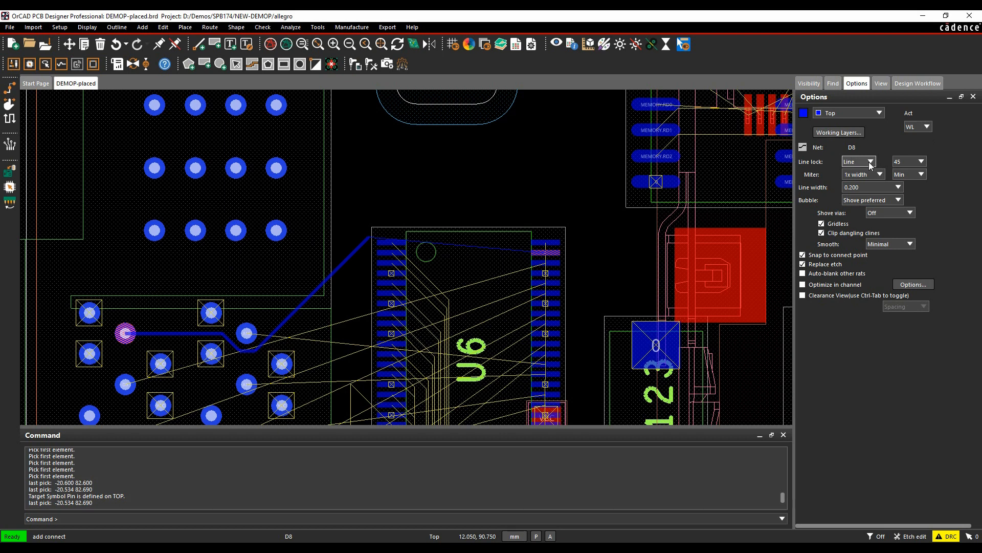
Step: With Line lock set to Arc, route D8 up from the pad, across above U6 and down its right side
click(871, 161)
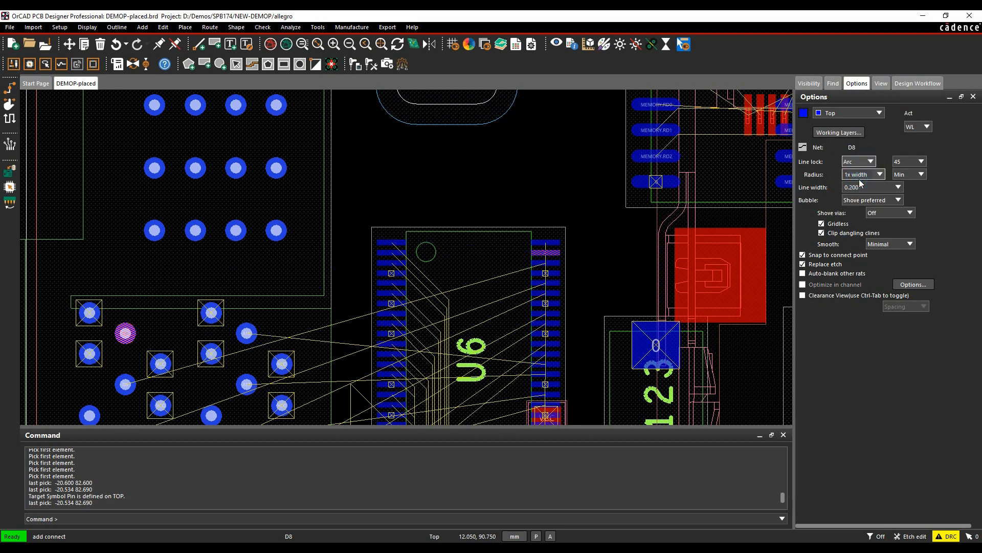
click(249, 313)
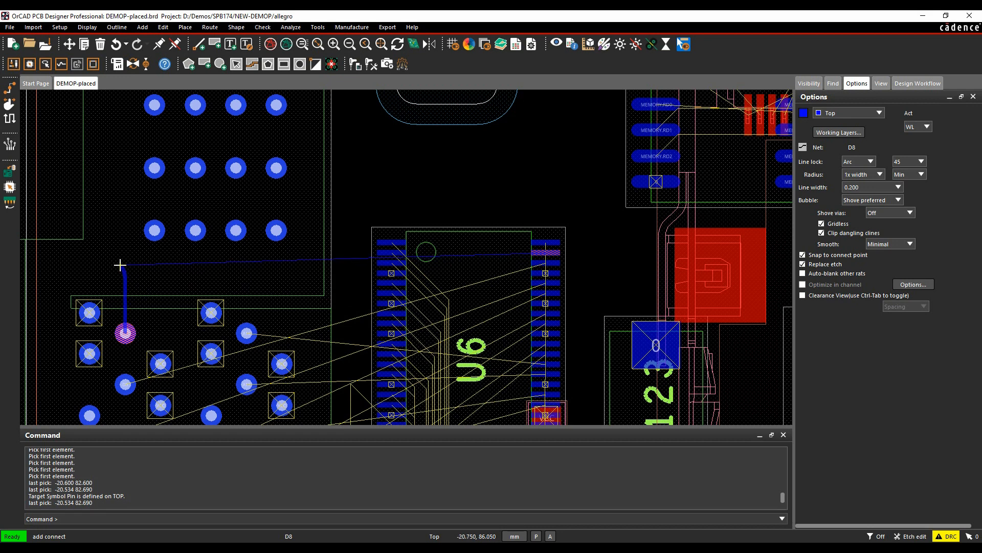
click(180, 208)
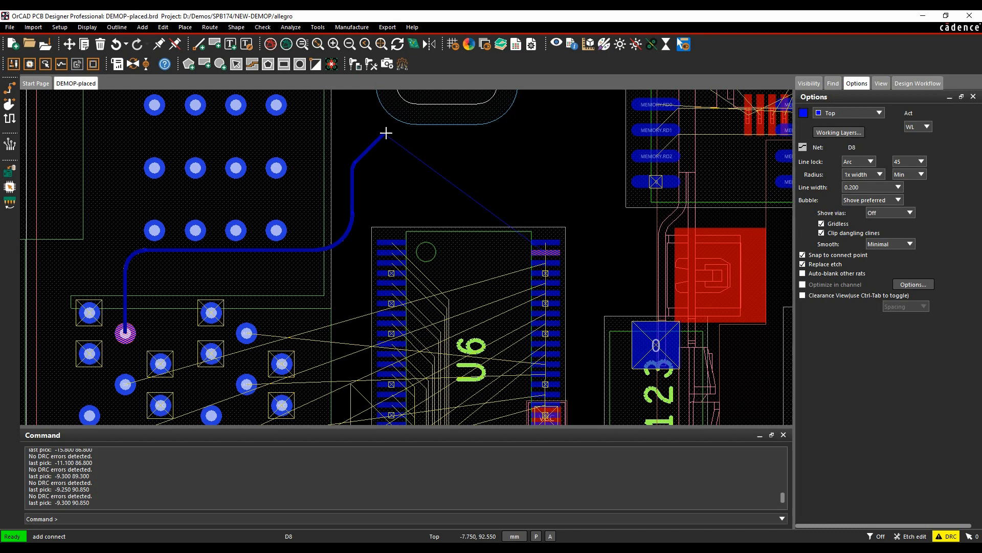
click(546, 150)
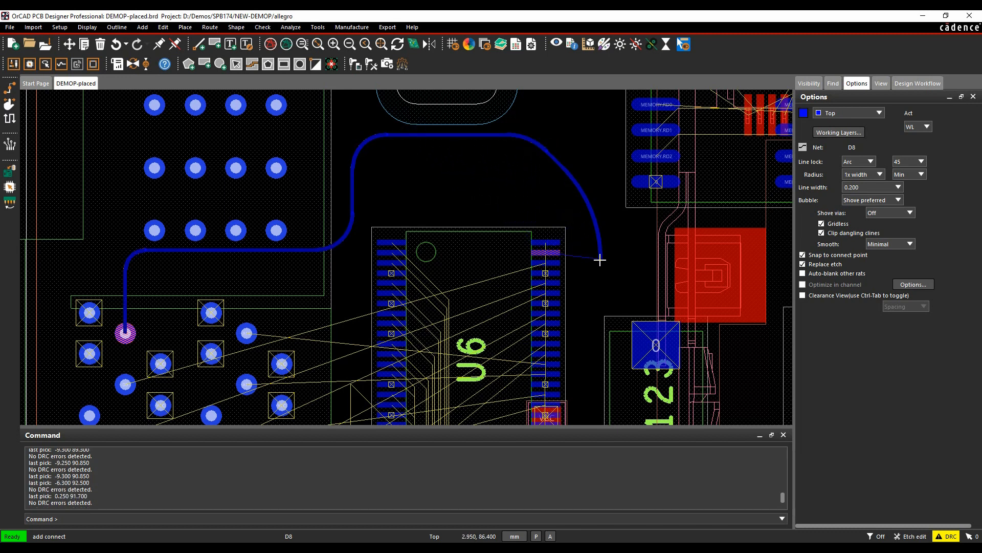
click(593, 262)
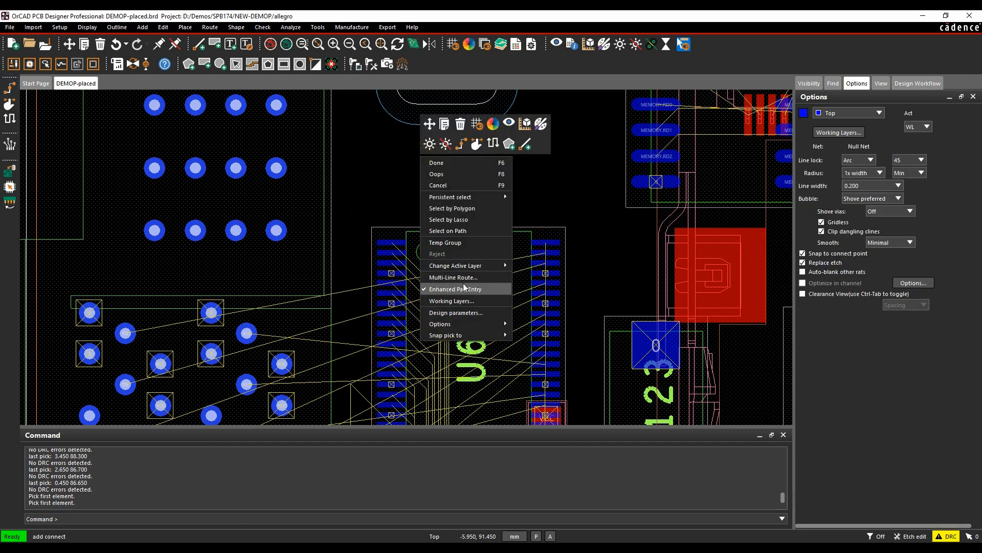
Step: Configure a Multi-Line Route of 3 traces at 0.200 width and draw its first segment above U6
click(452, 278)
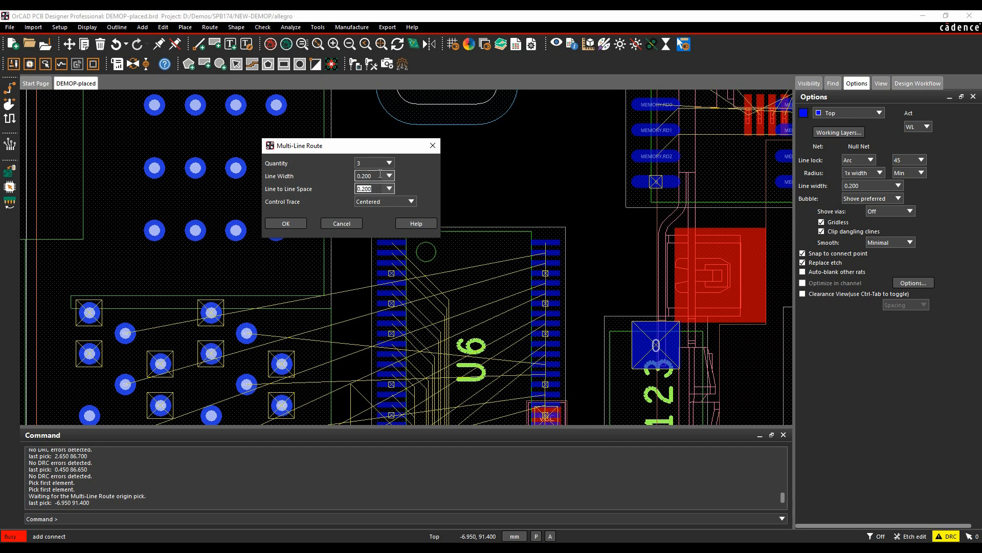
click(410, 200)
text(ix )
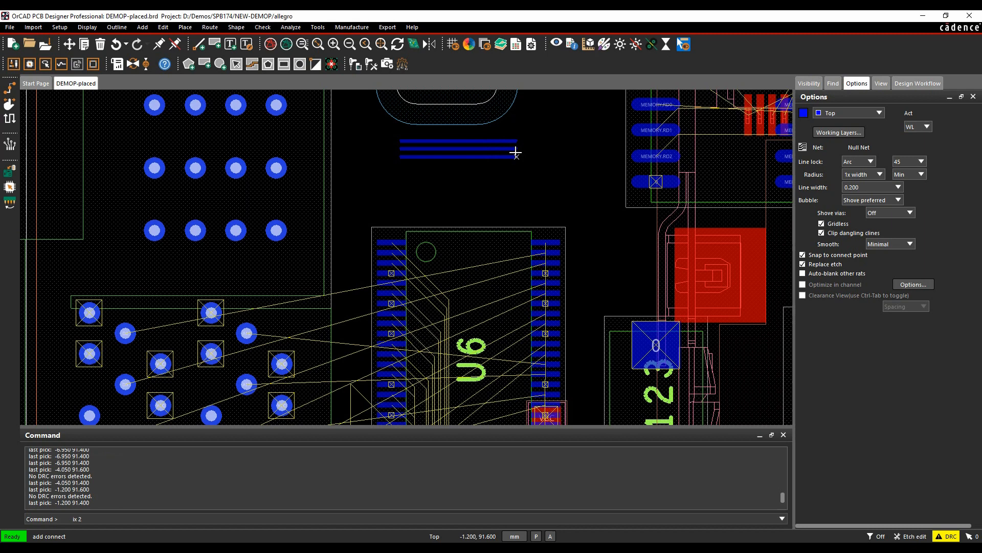
Step: Bend the three-trace bundle around the rounded-square component using incremental ix/x coordinates
text(2)
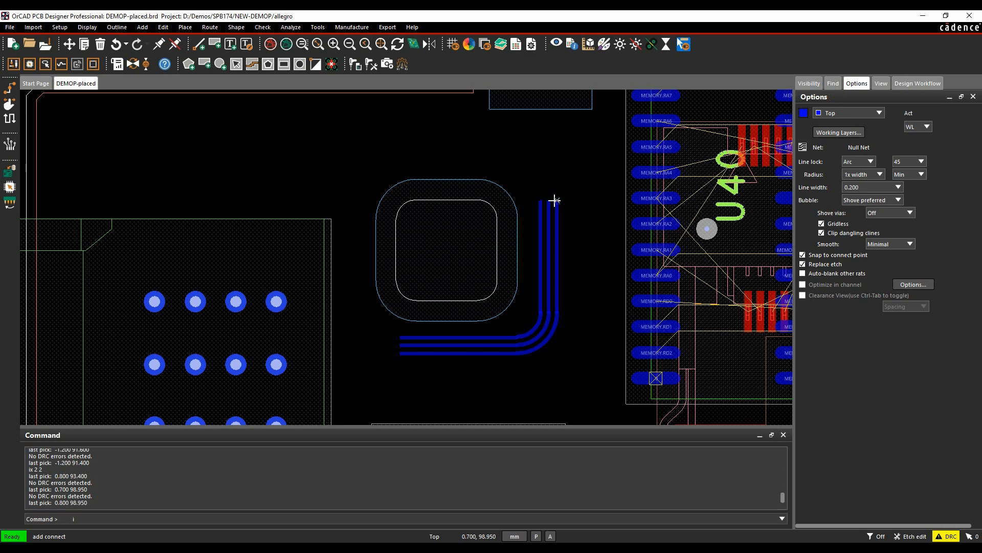
text(x -3)
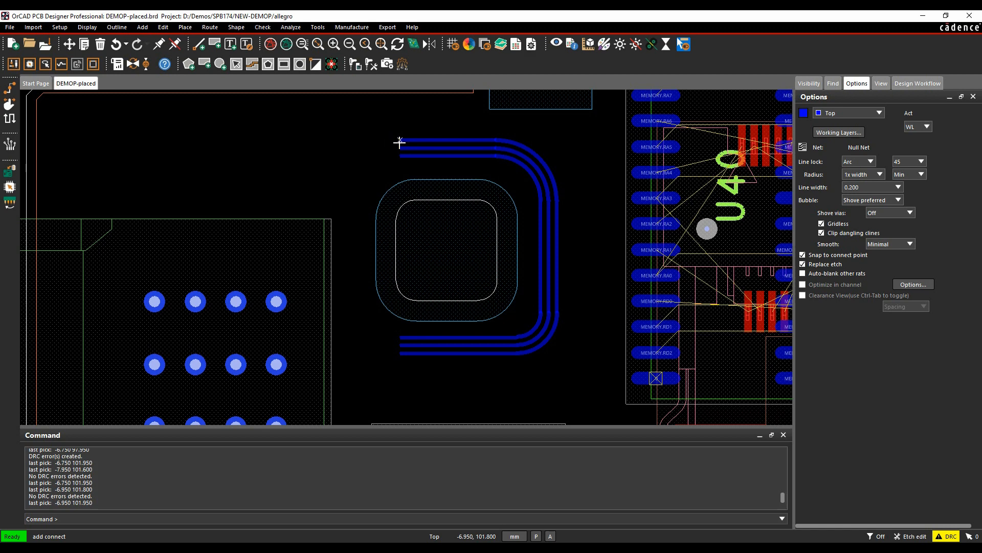
text(ix)
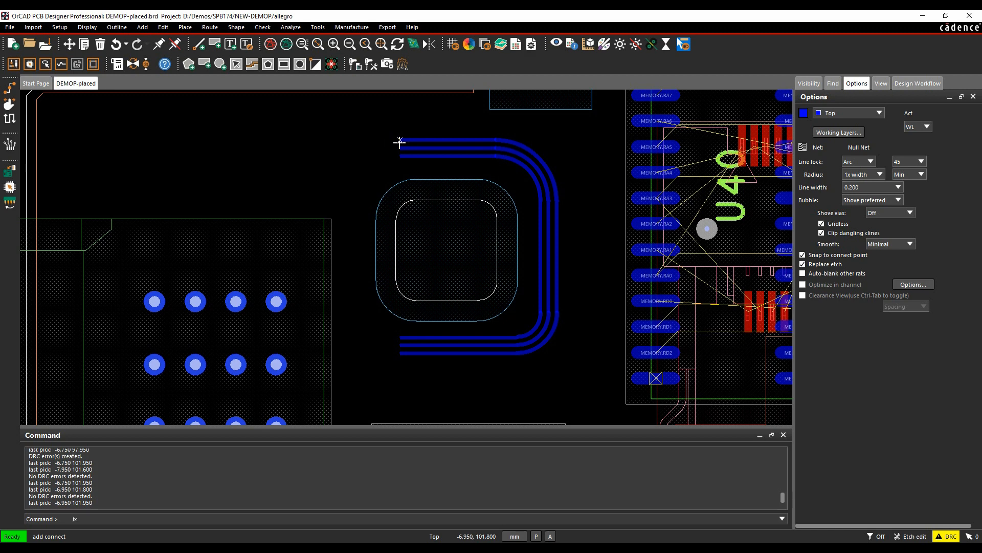
click(398, 140)
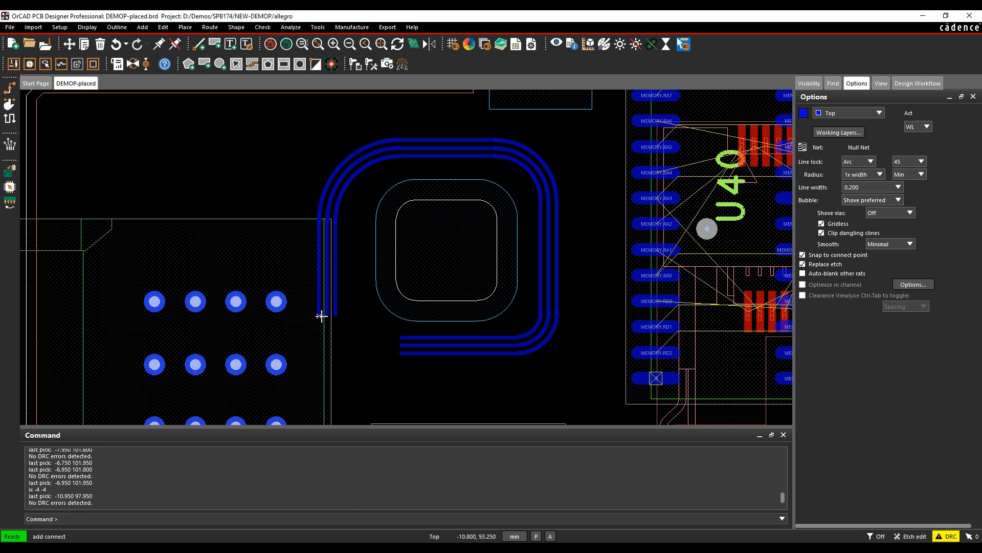
Step: Finish the route, then Slide with Vertex Action Arc Corner, picking a corner and leaving it unchanged
right_click(319, 317)
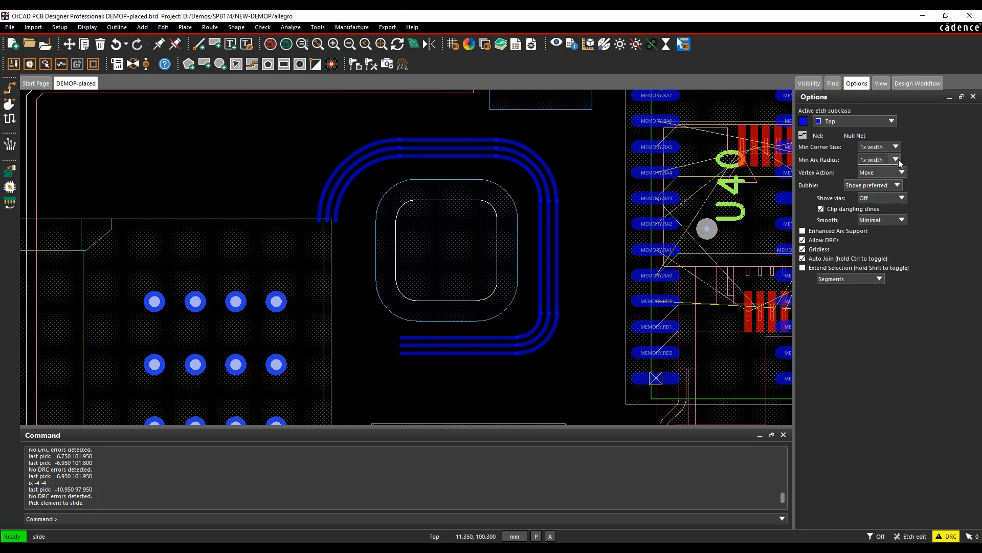
click(897, 172)
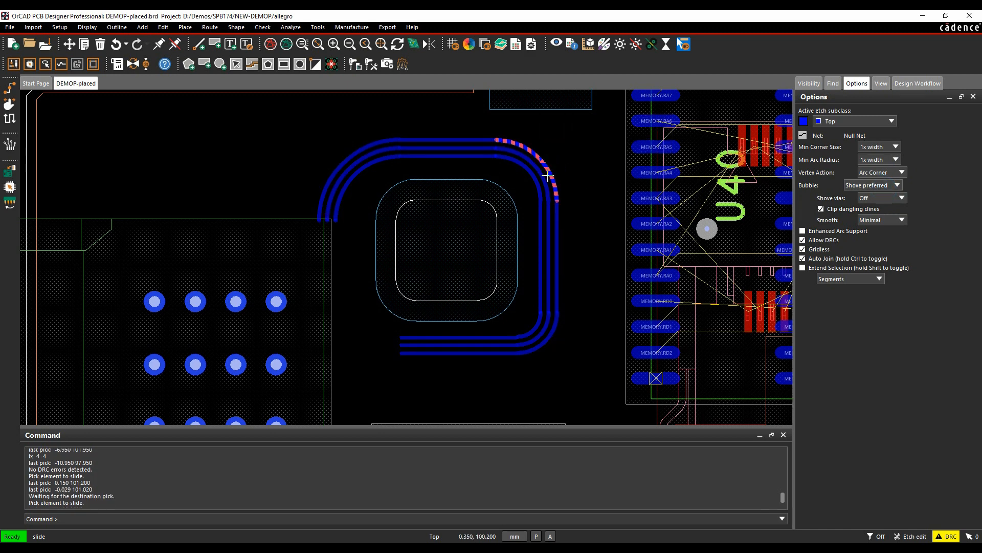
right_click(520, 180)
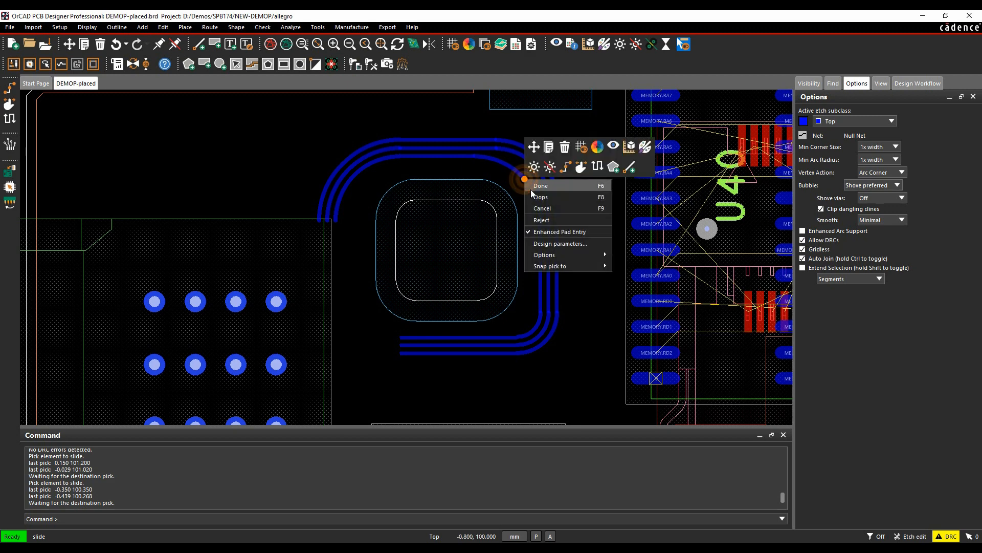
click(540, 185)
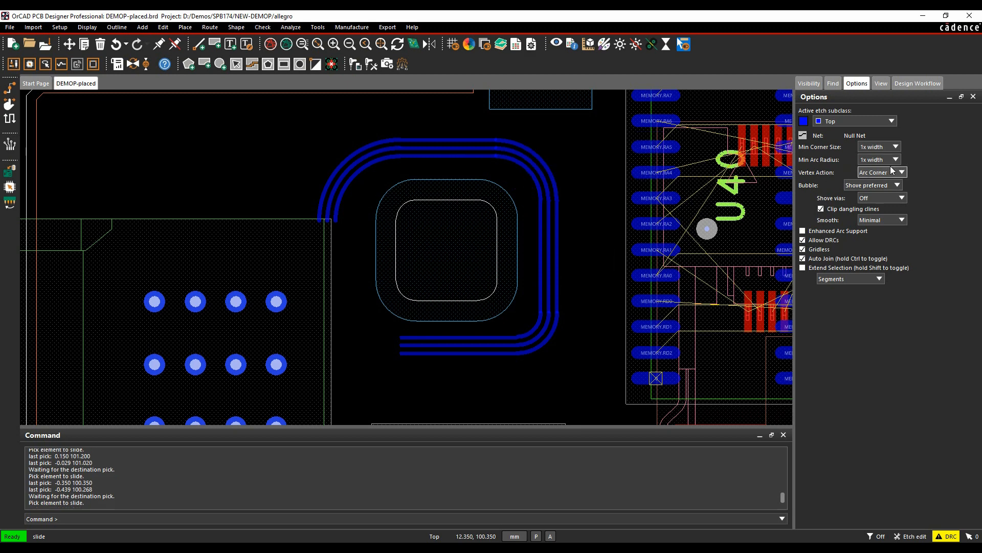
mouse_move(600, 268)
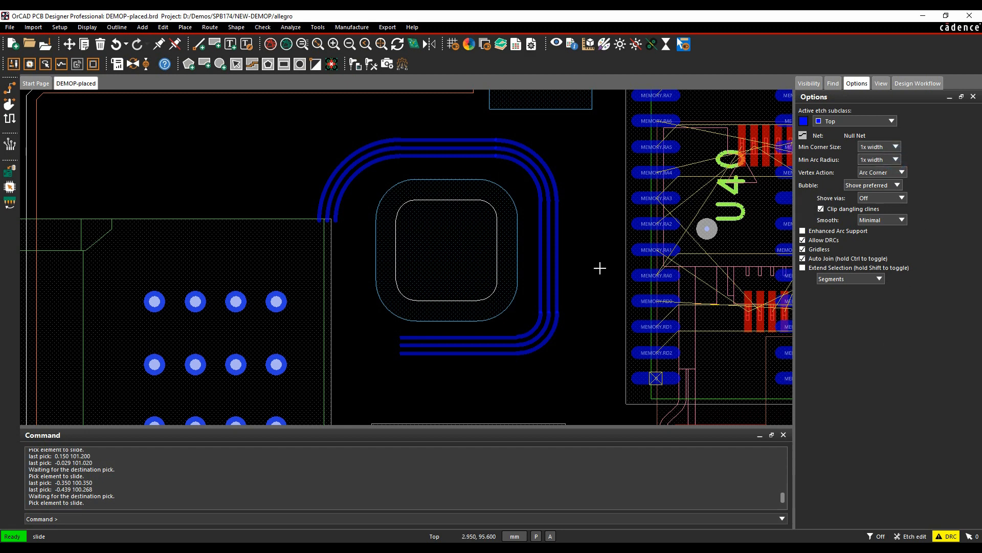
click(594, 267)
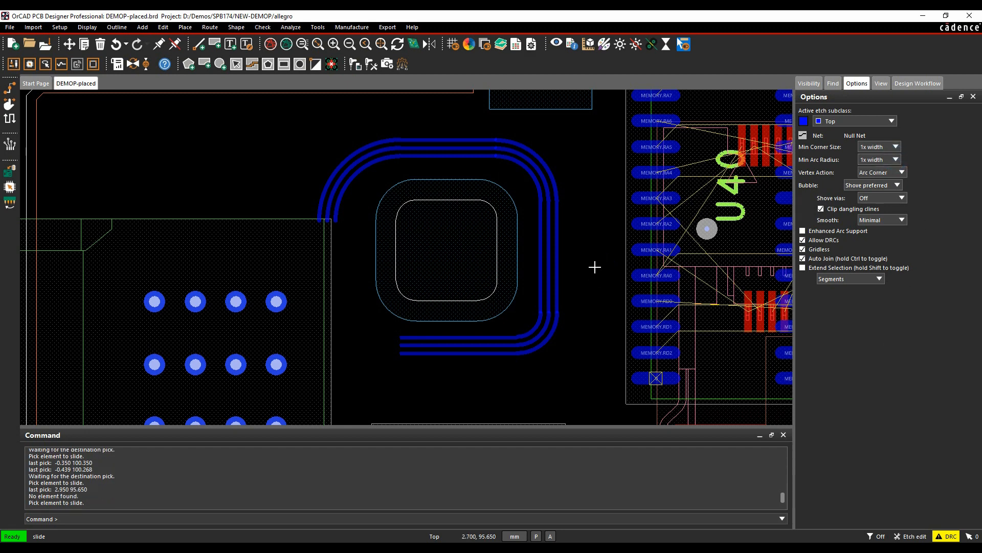